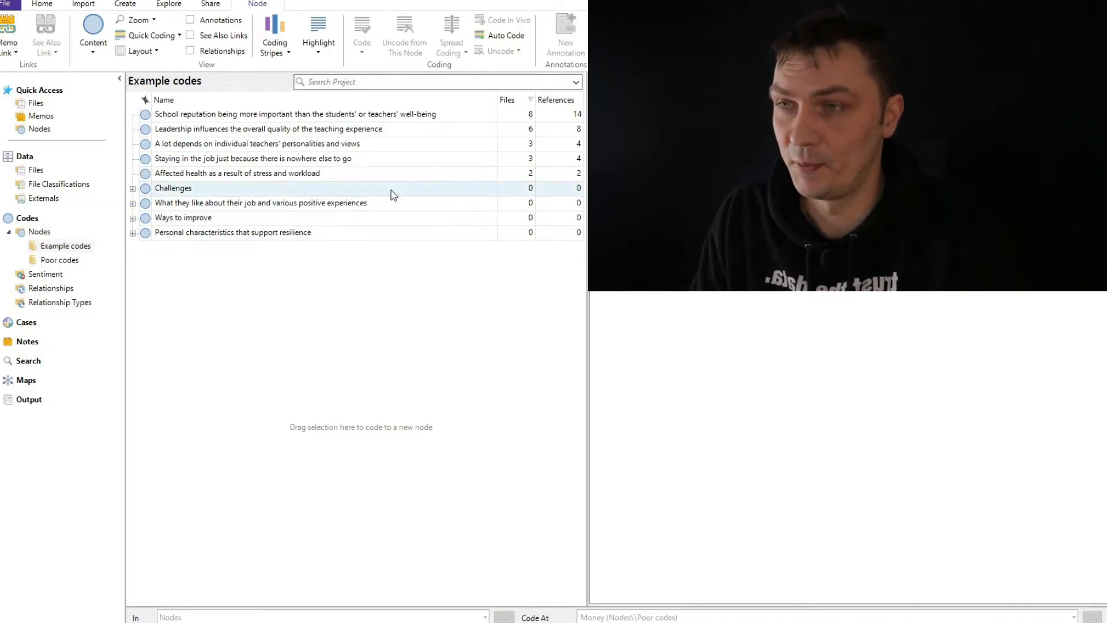
- Expand the Challenges code to reveal child codes like Low salary, Workload and Long commute
left_click(295, 114)
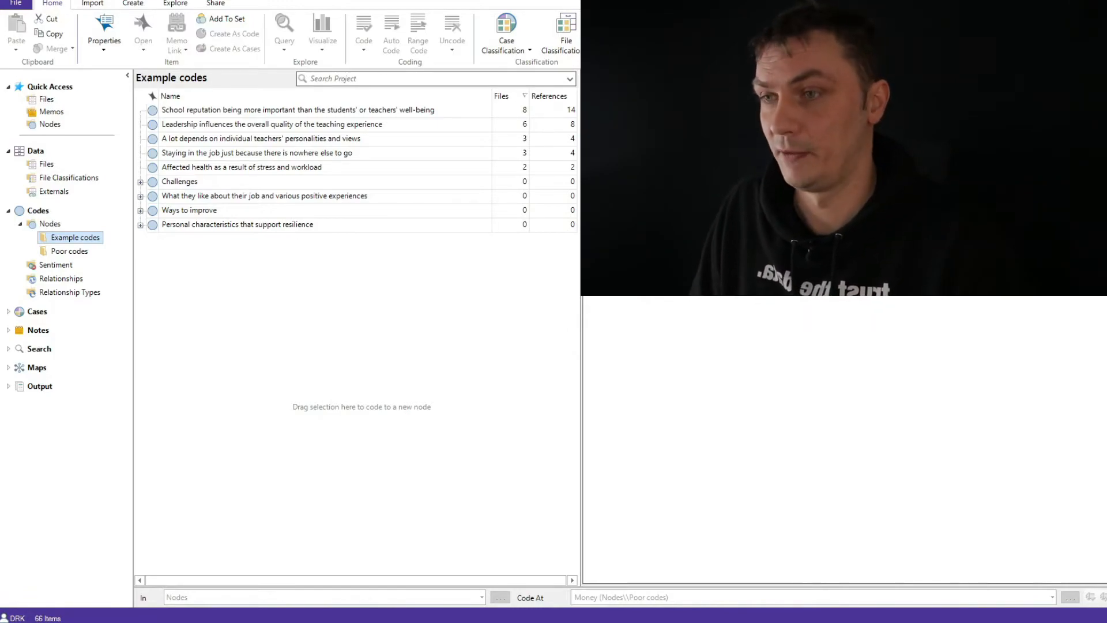
left_click(179, 181)
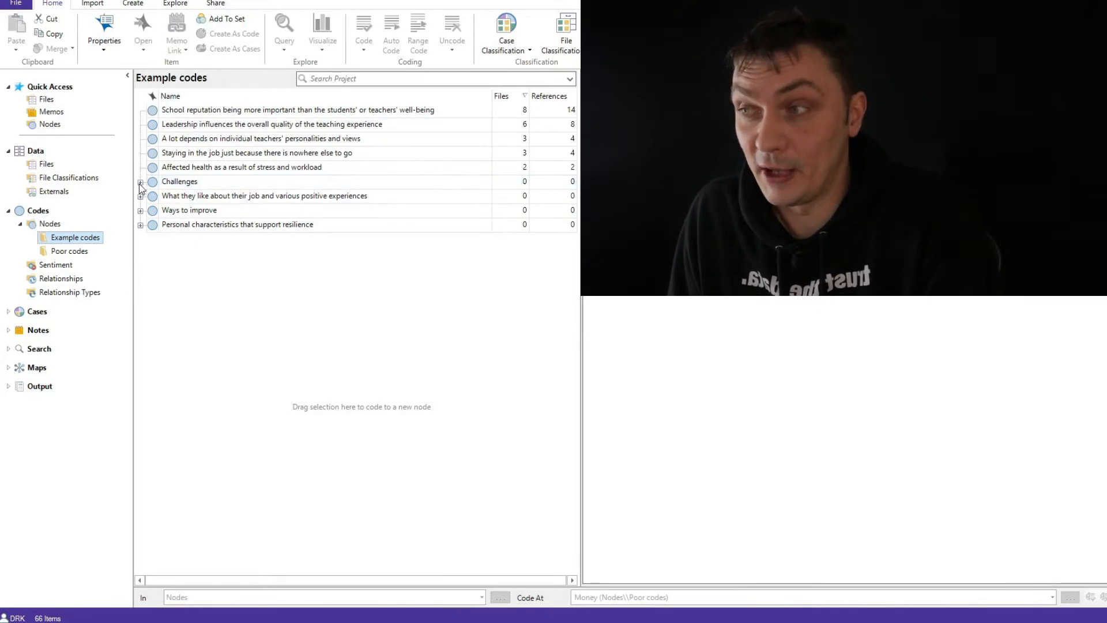
left_click(140, 181)
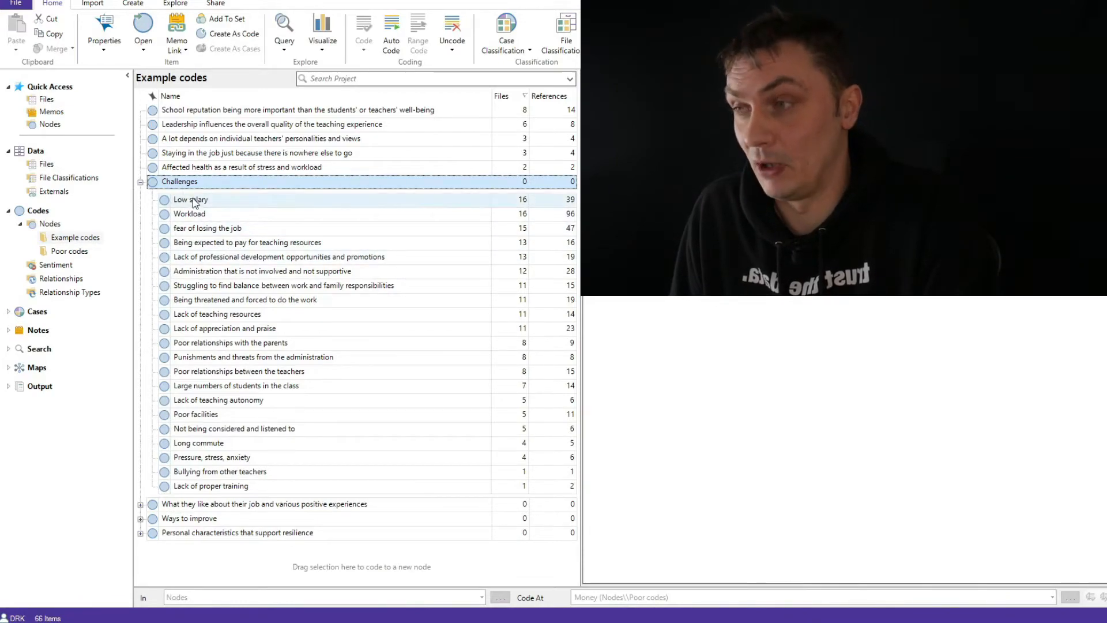
mouse_move(206, 227)
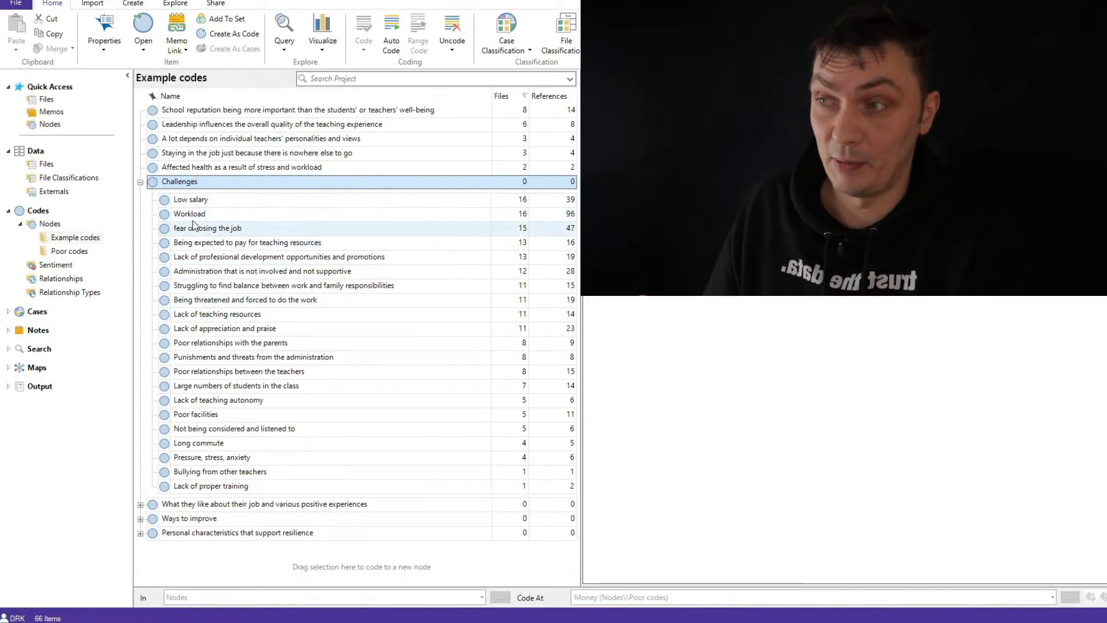
left_click(189, 214)
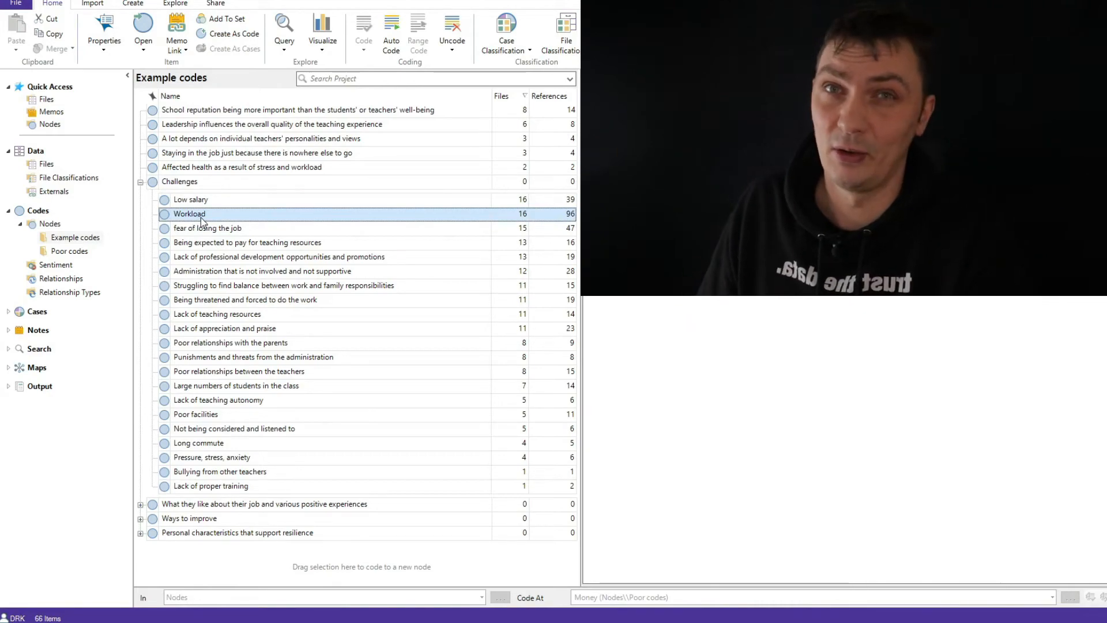
mouse_move(205, 218)
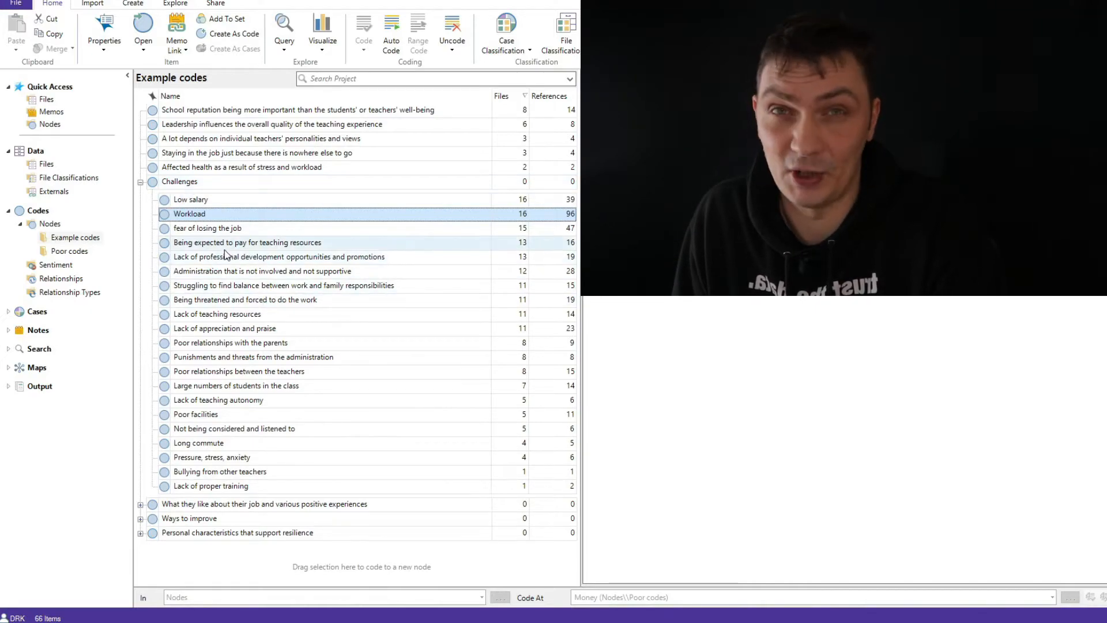
mouse_move(225, 252)
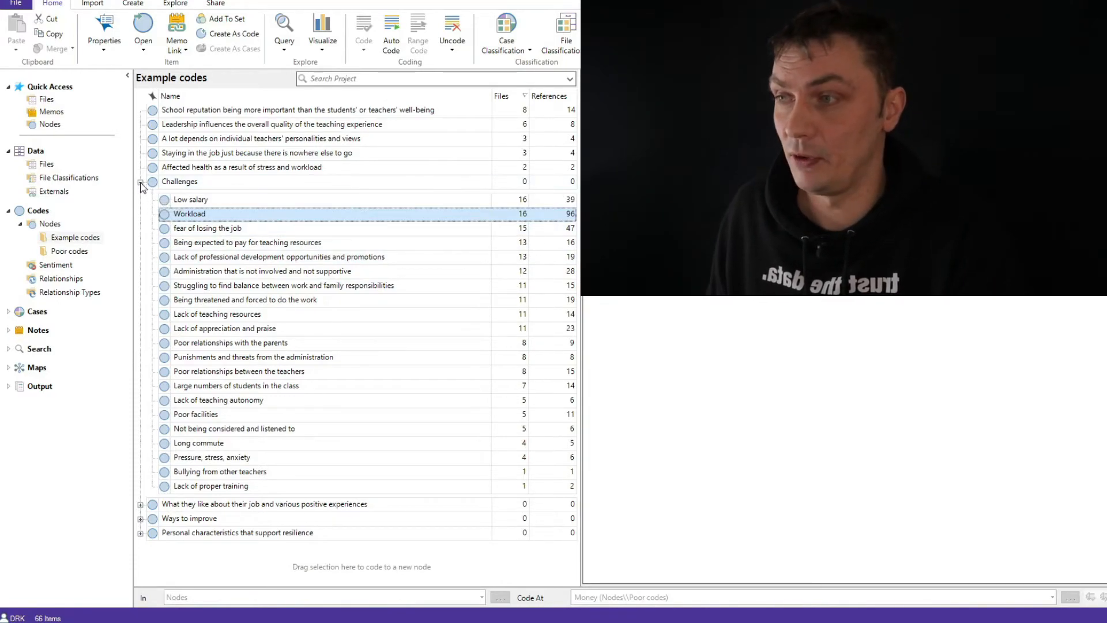
left_click(141, 181)
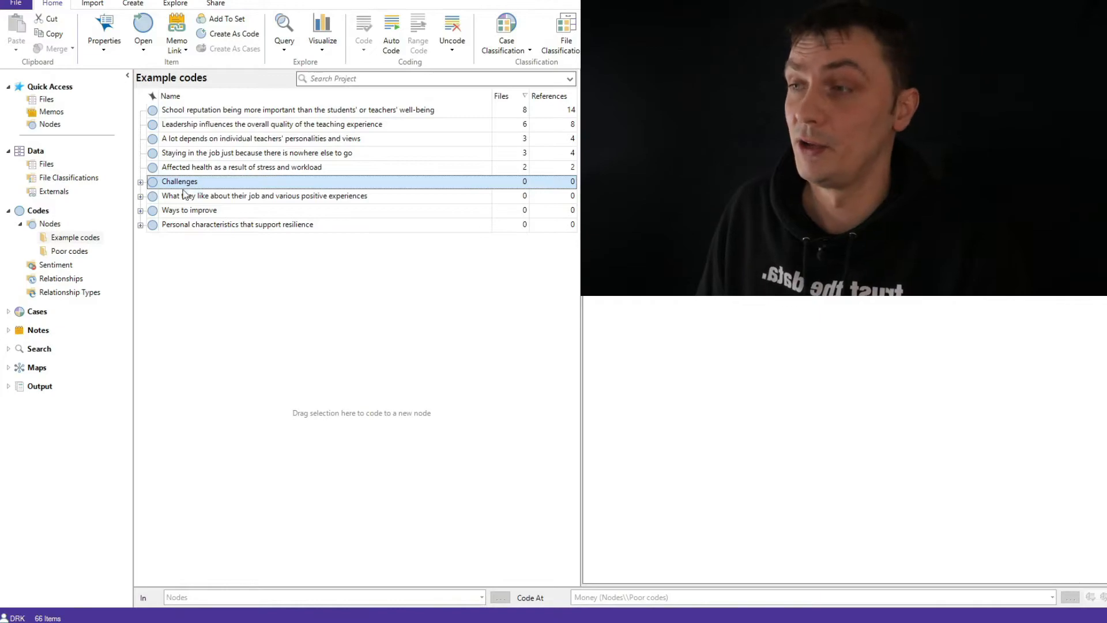
left_click(140, 181)
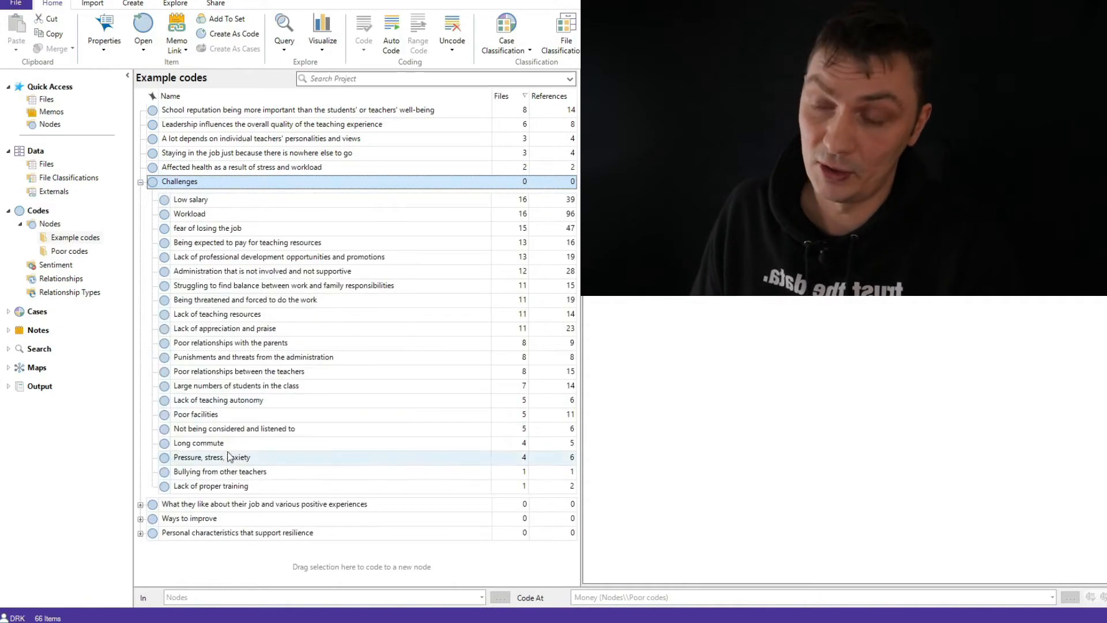
mouse_move(196, 194)
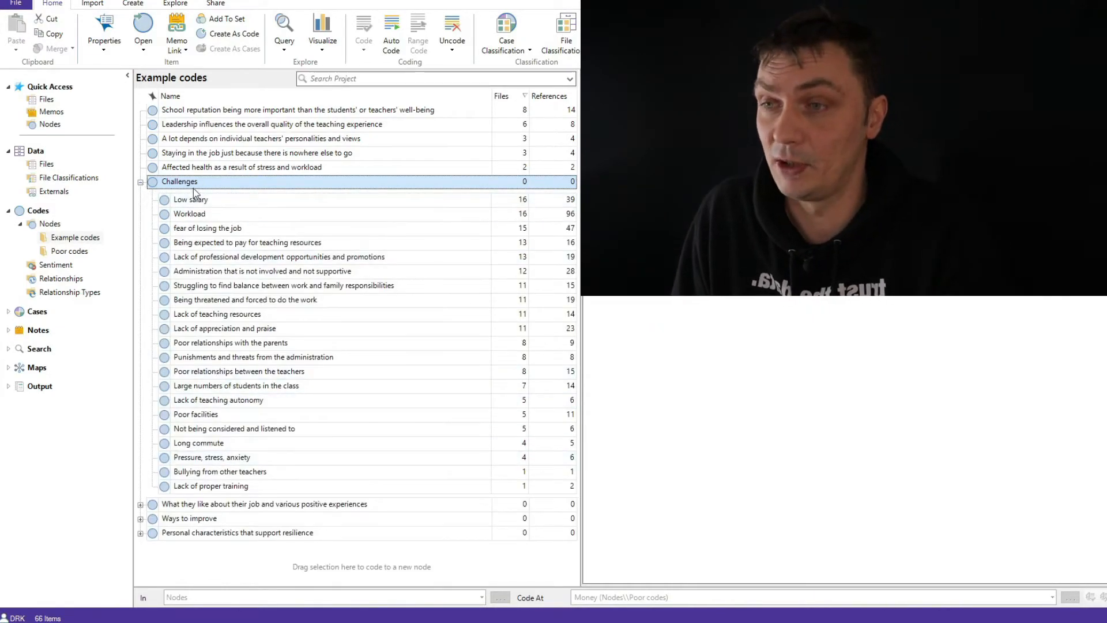
- Move Workload out from under Challenges to the top level of Example codes
left_click(140, 181)
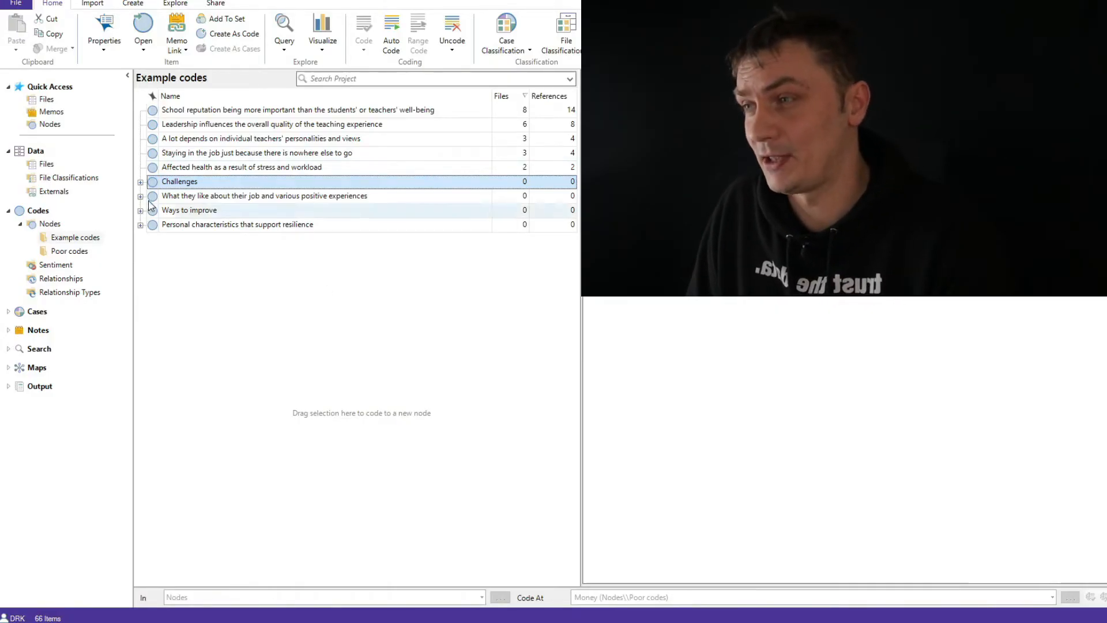
left_click(140, 181)
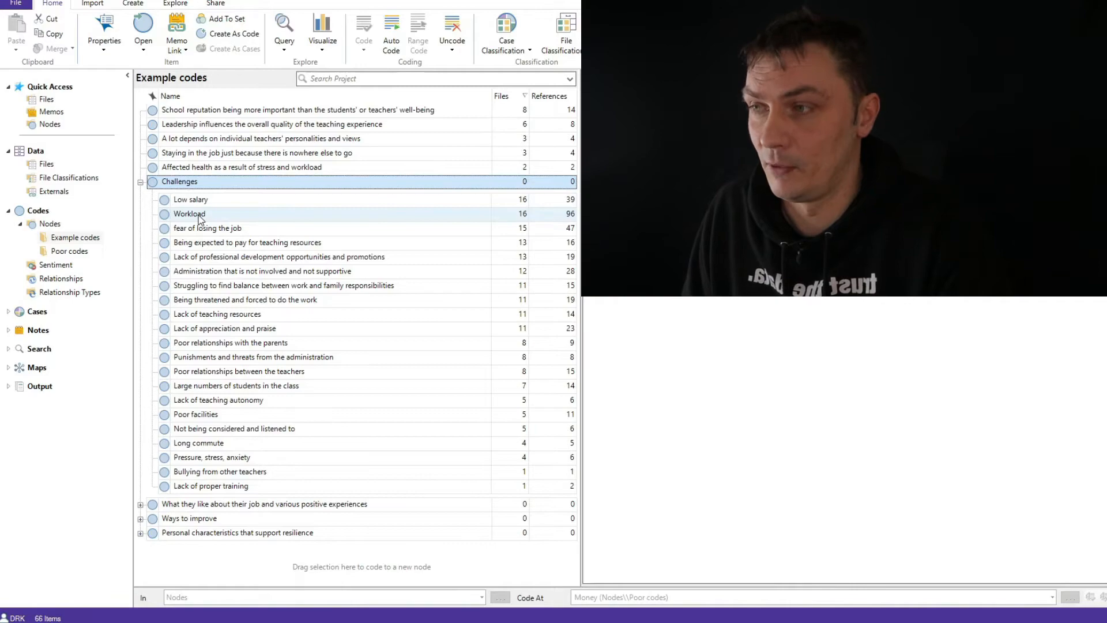
right_click(189, 213)
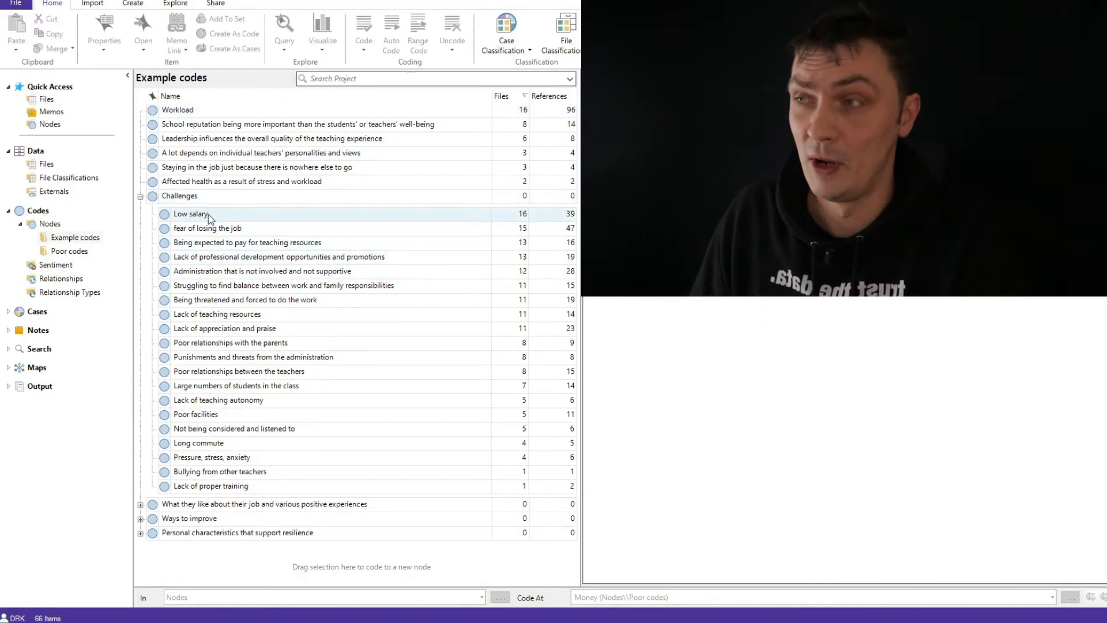
- Drag the top-level Workload code back under Challenges
left_click(177, 109)
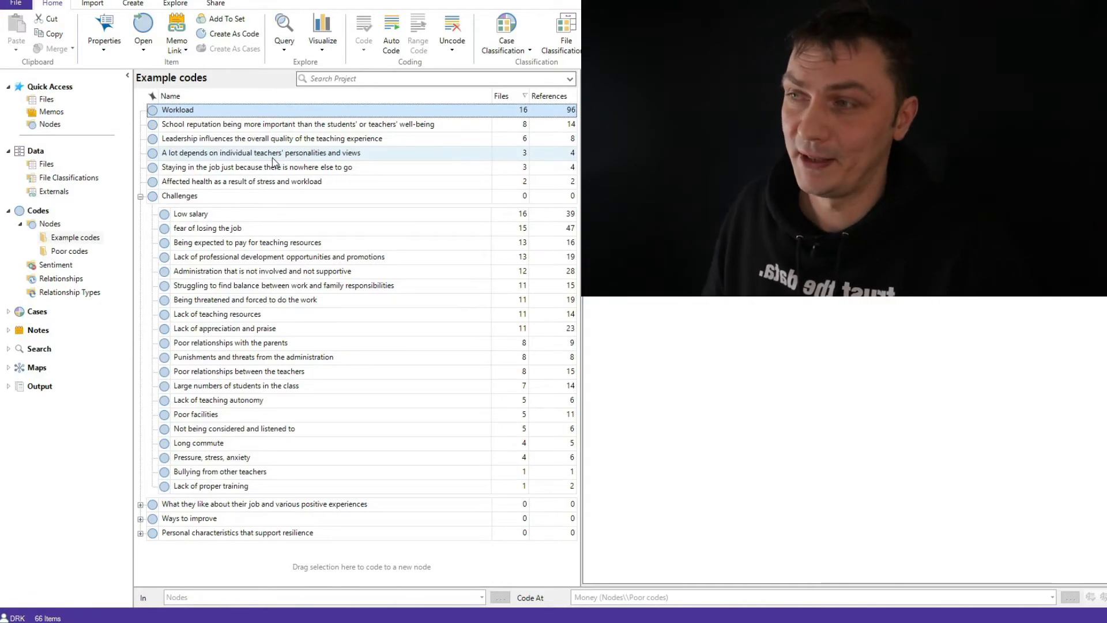
left_click(241, 181)
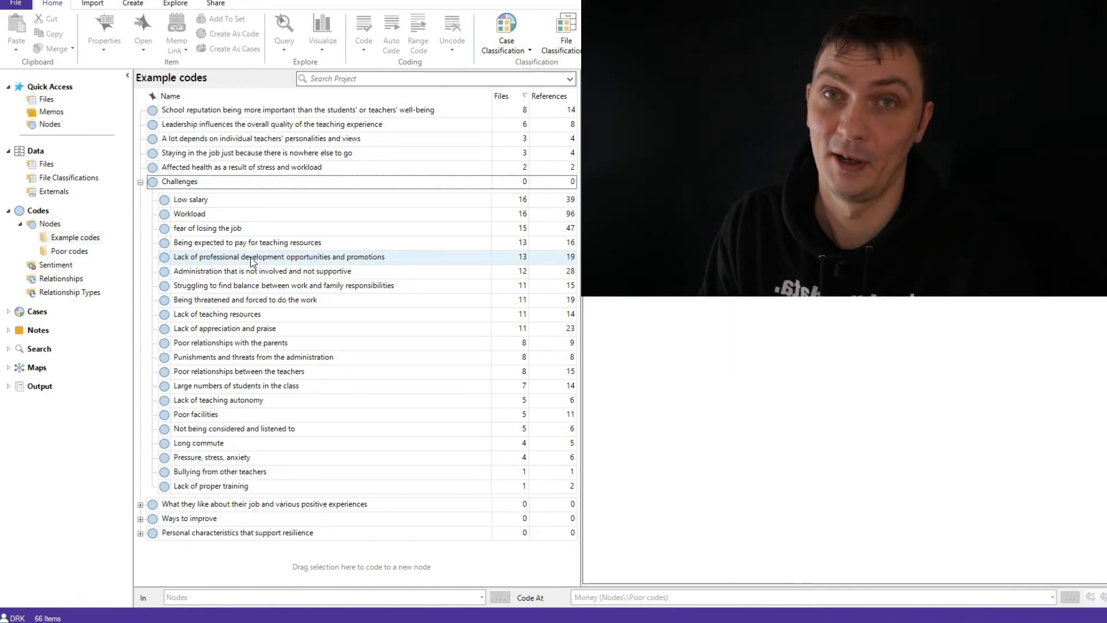
mouse_move(139, 270)
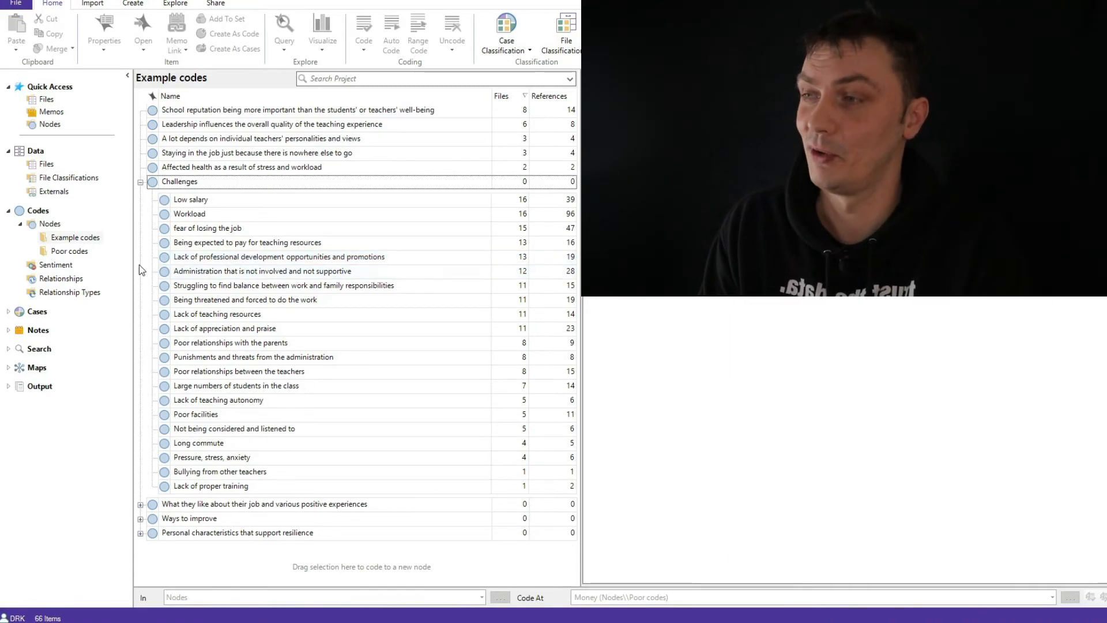
- Show the Poor codes folder with its four codes from Feelings about teaching to Money
left_click(69, 250)
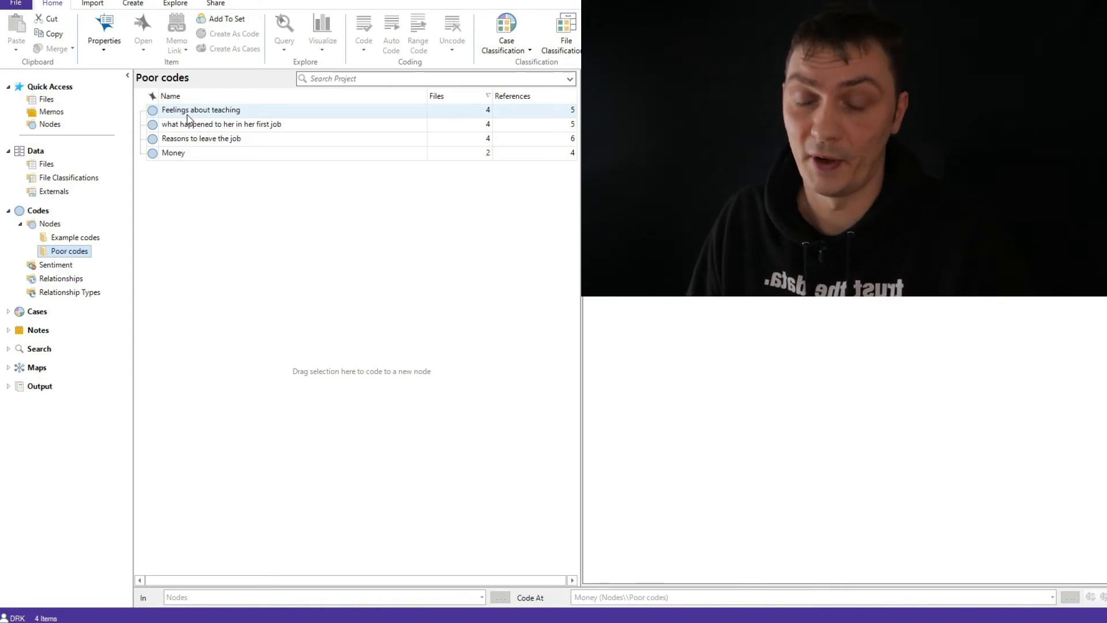
- Add child codes Hates teaching and Loves teaching under Feelings about teaching
right_click(201, 110)
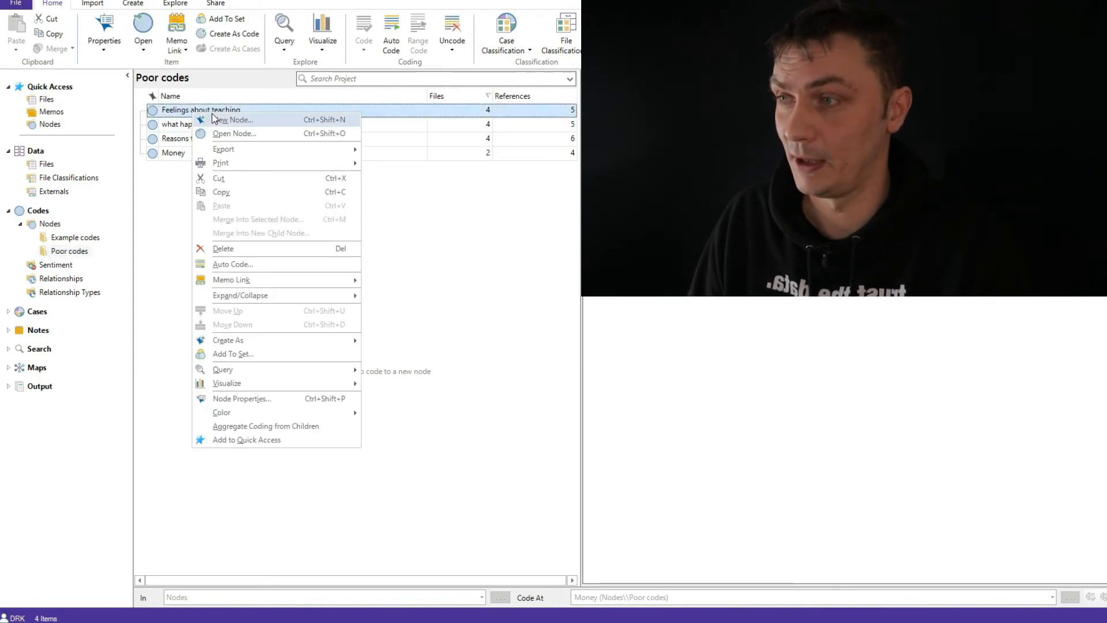
left_click(234, 119)
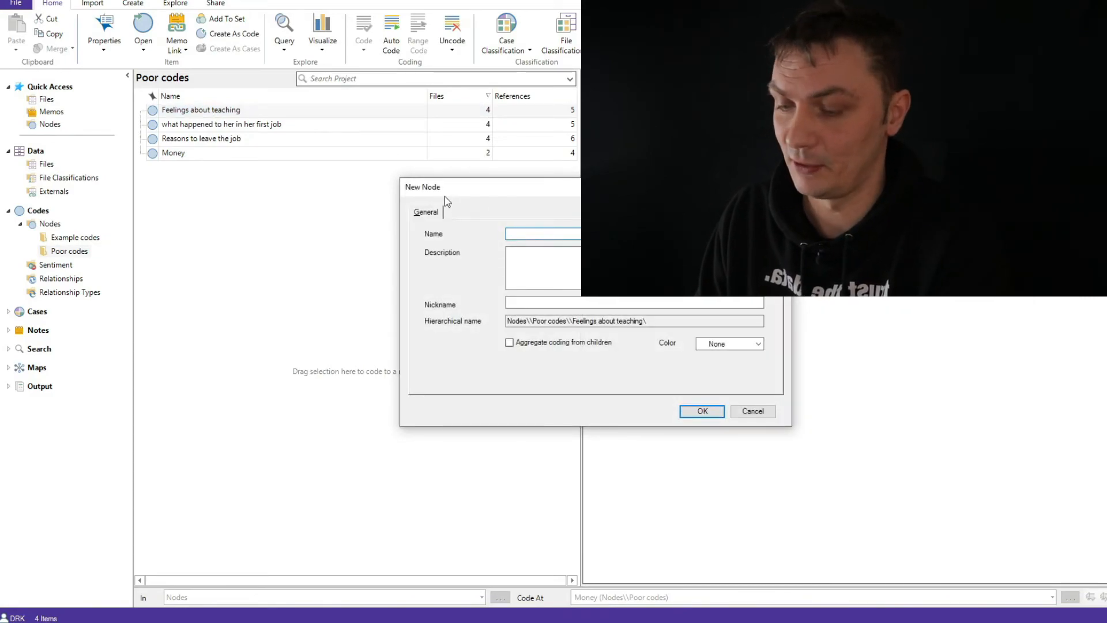
type("Hates")
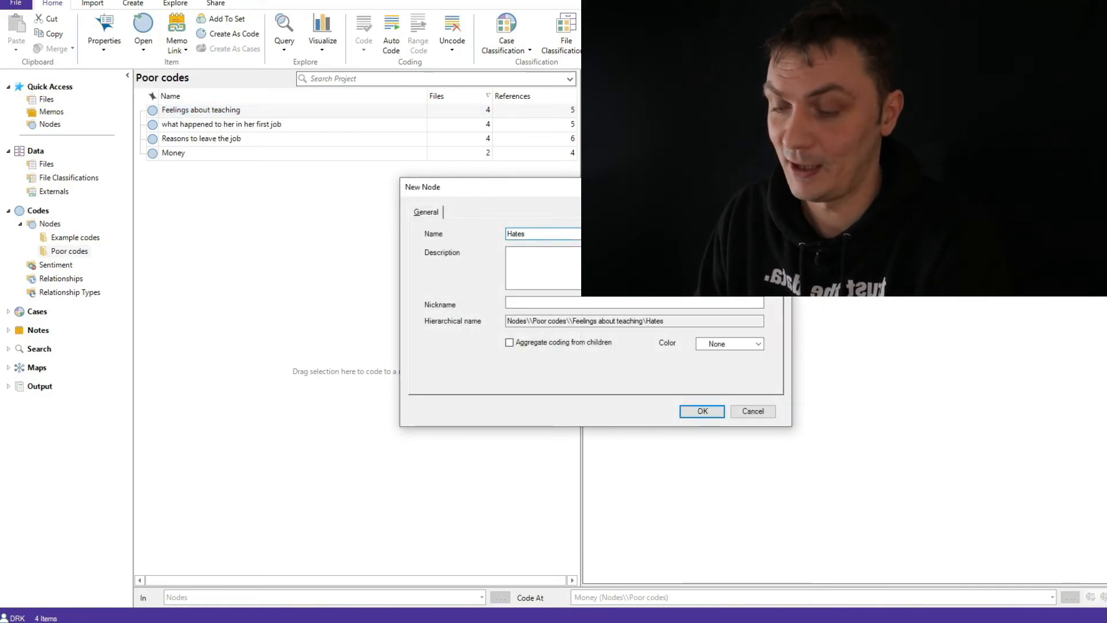
left_click(700, 410)
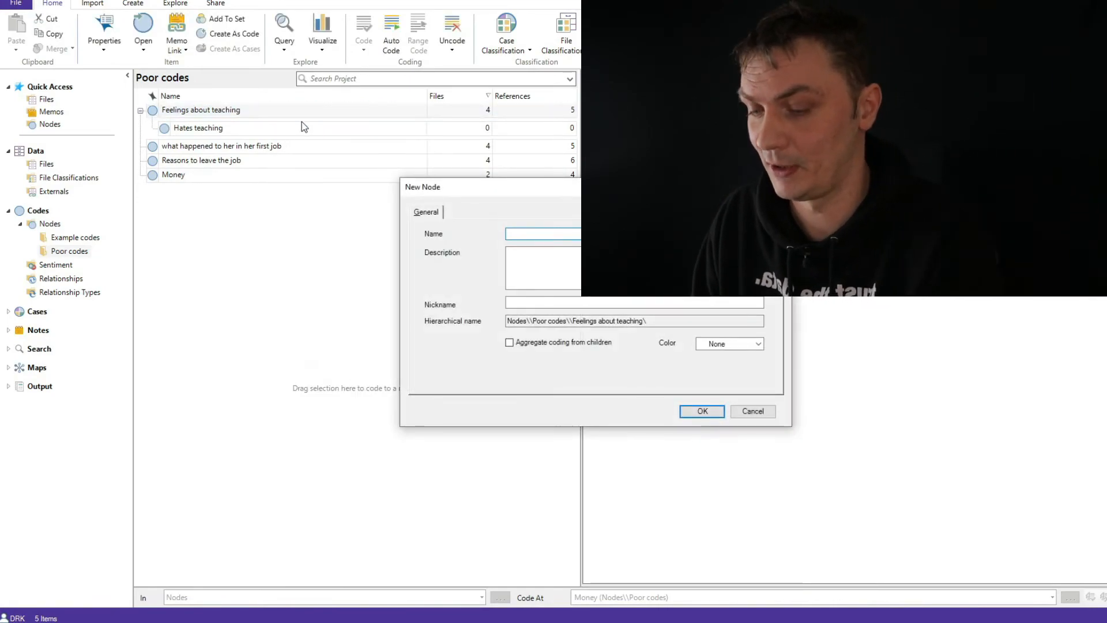
type("Loves teaching")
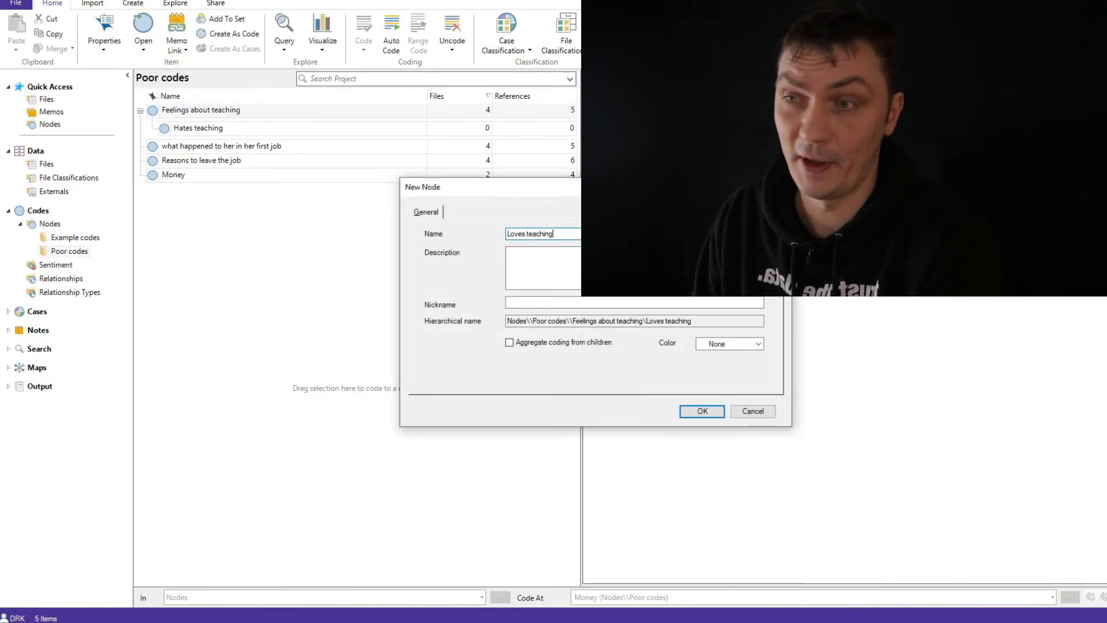
left_click(700, 410)
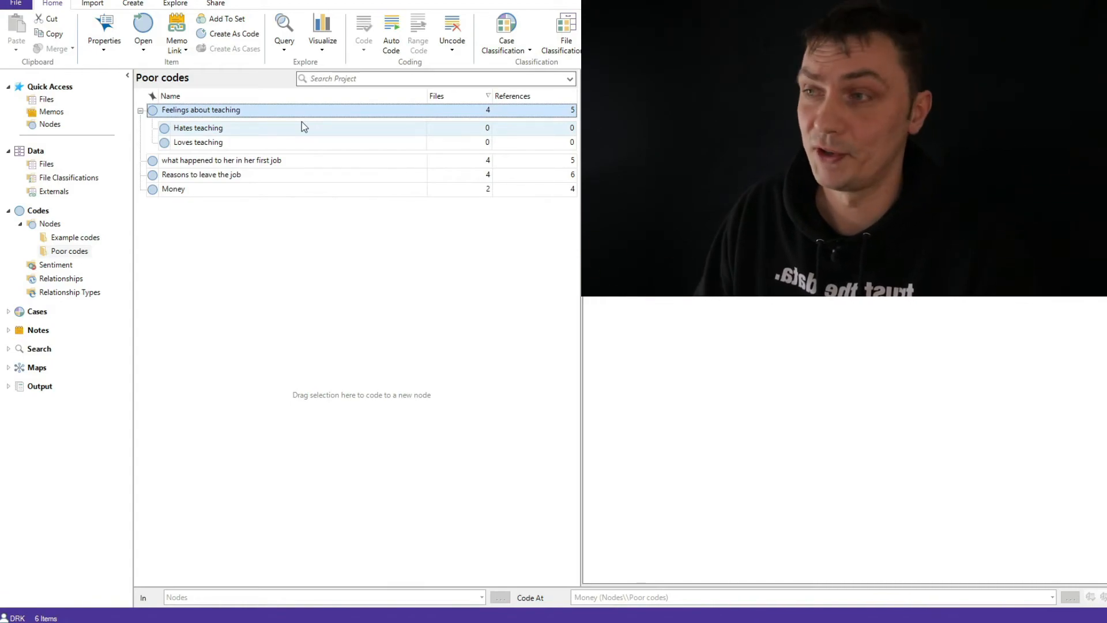
- Delete Hates teaching and Loves teaching, returning Poor codes to four codes
left_click(197, 141)
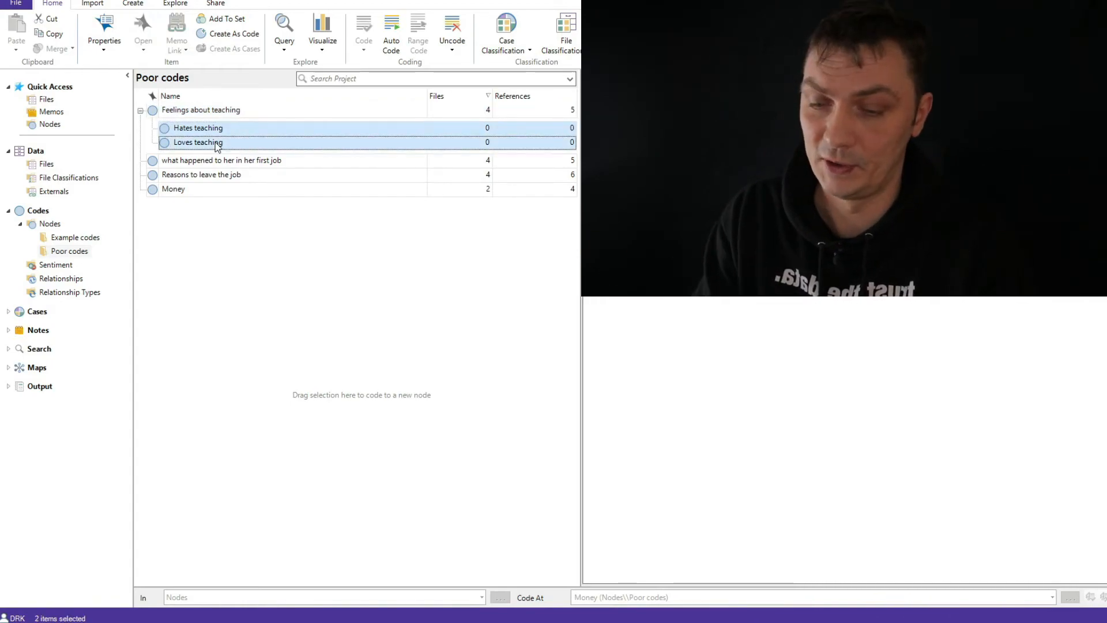
left_click(140, 110)
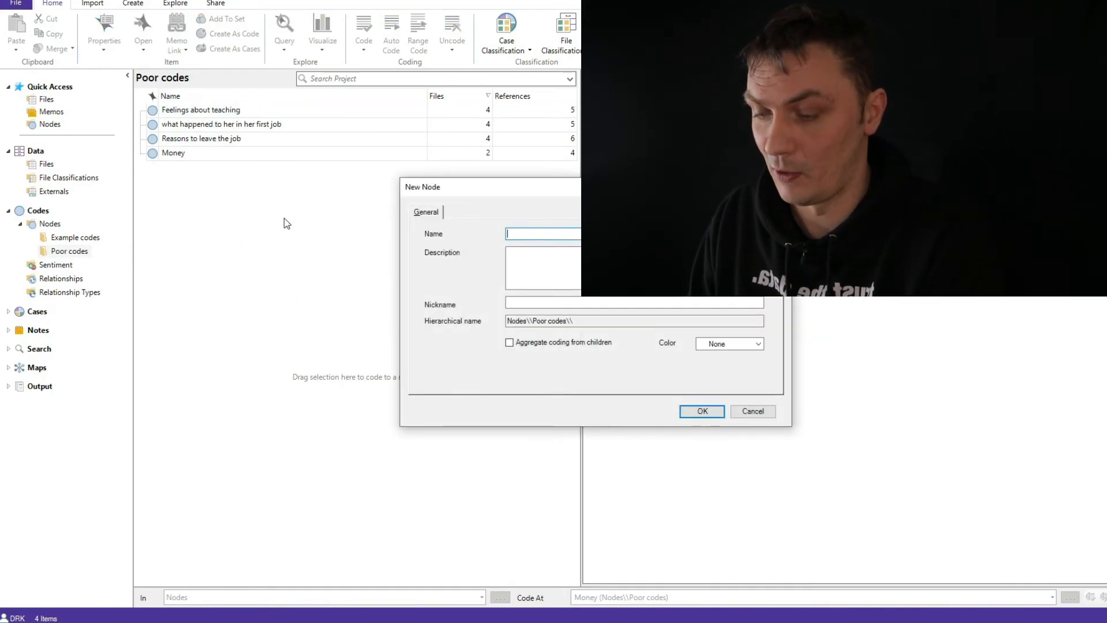
- Create the parent code Factors influencing the experience of teaching above Feelings about teaching
type("Factors in")
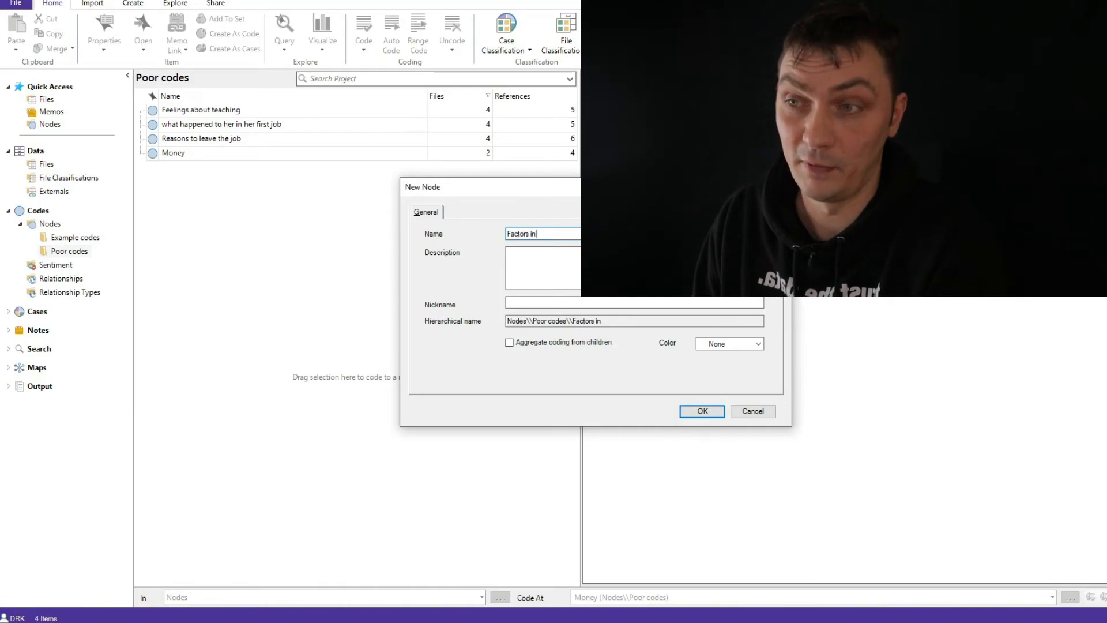
type("fluencing the experience of teachin")
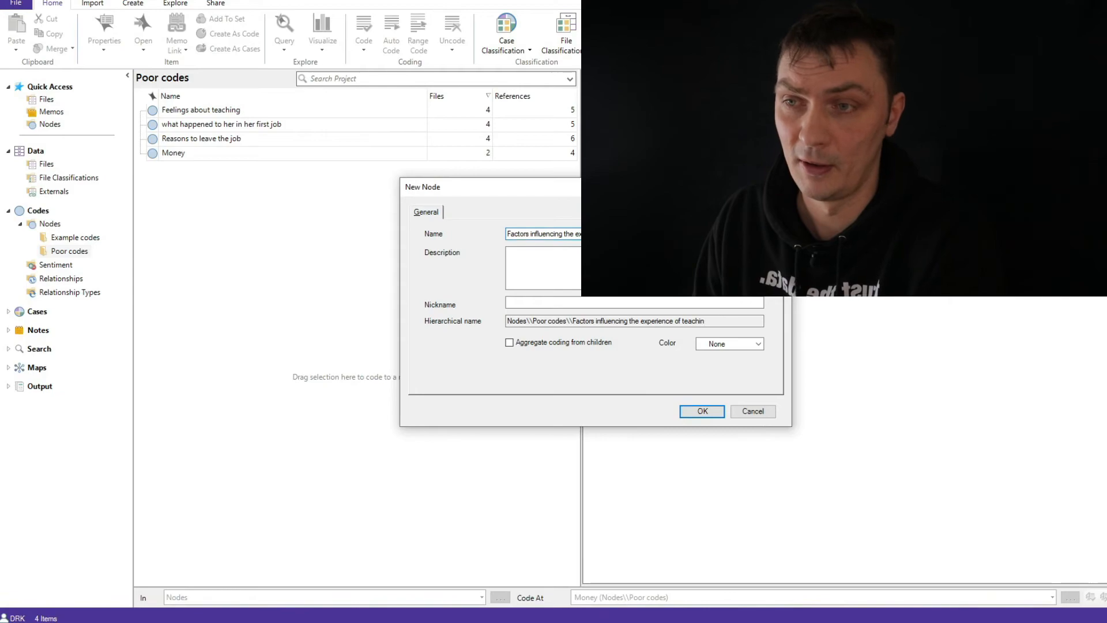
left_click(700, 411)
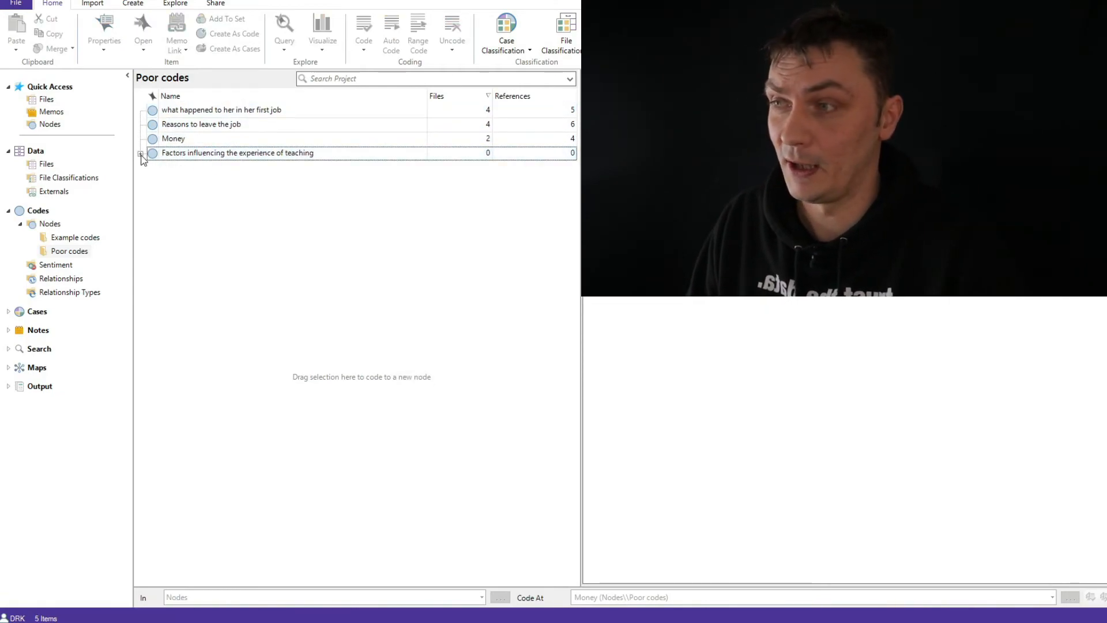
- Delete the Factors influencing the experience of teaching code, restoring the four original Poor codes
left_click(141, 152)
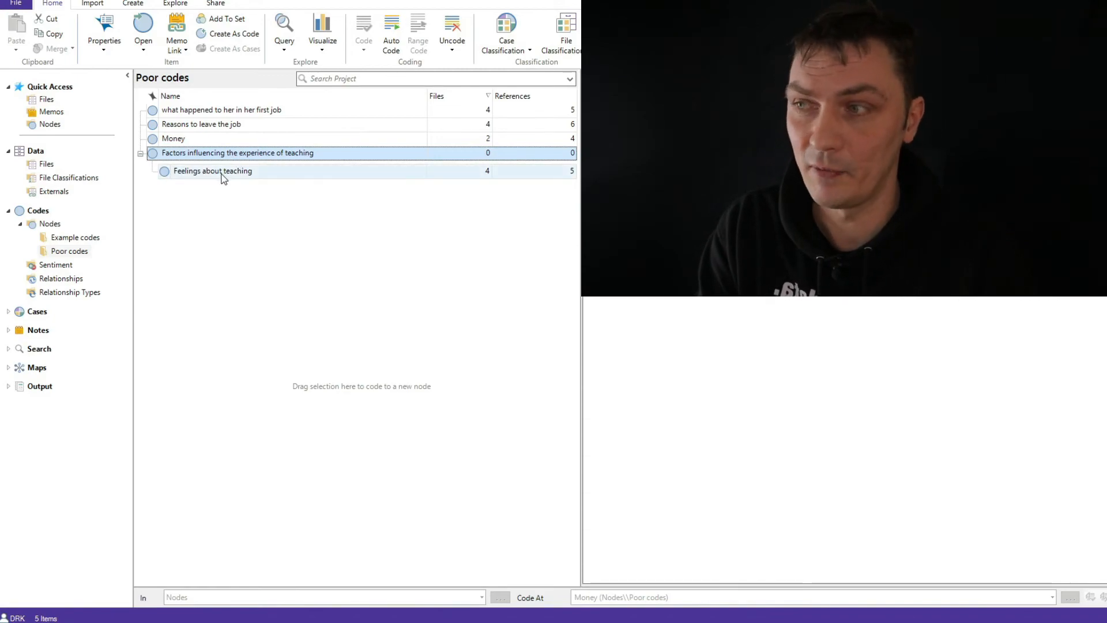
right_click(213, 170)
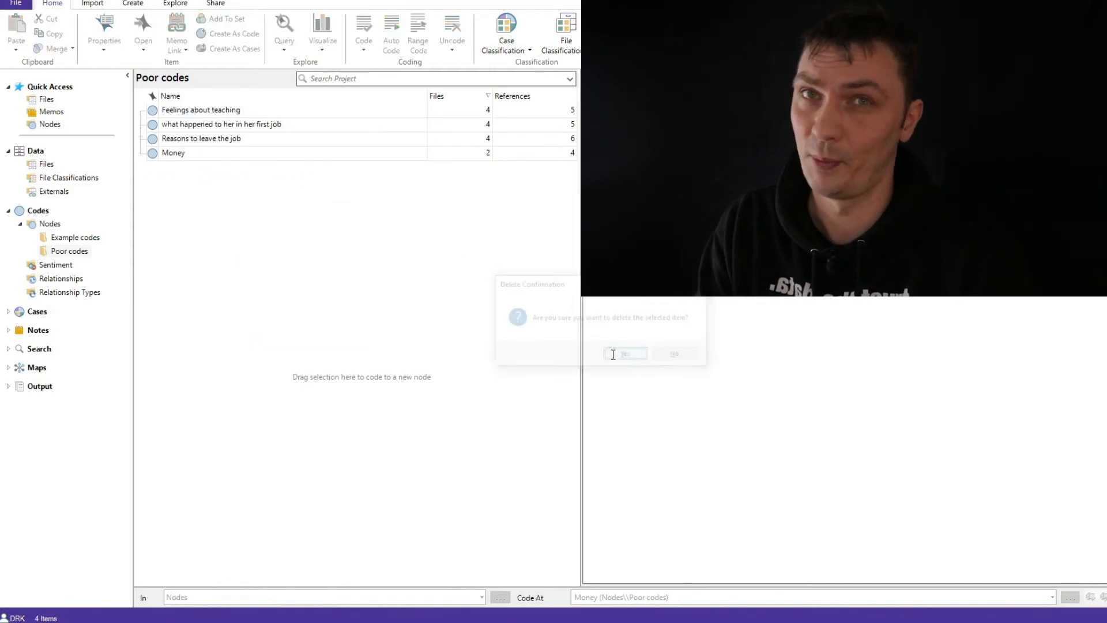
left_click(624, 353)
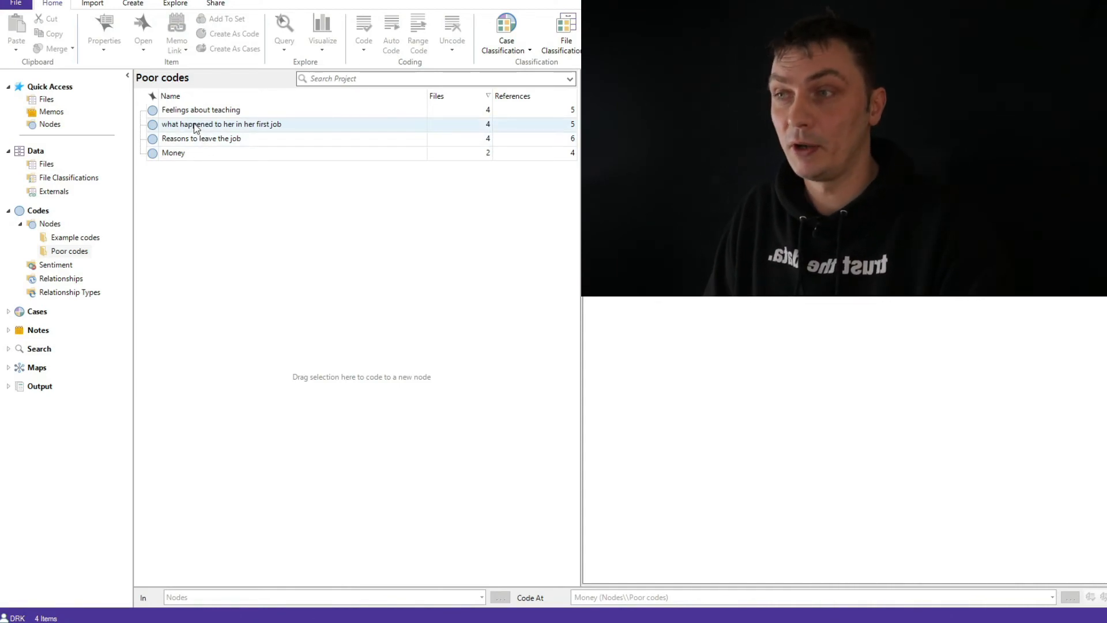
left_click(212, 137)
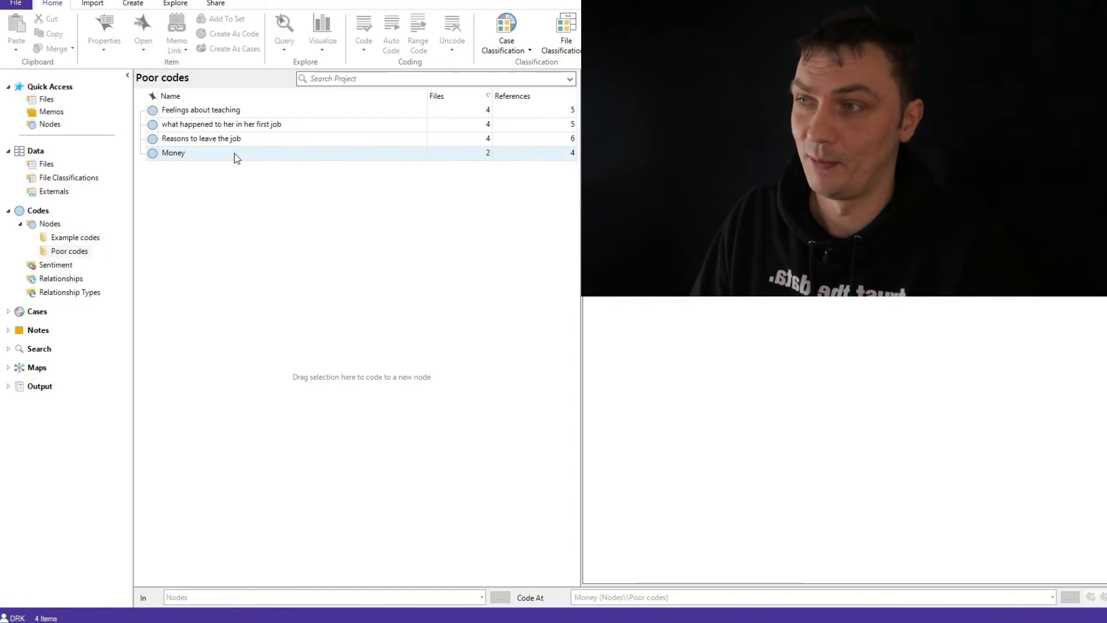
mouse_move(240, 163)
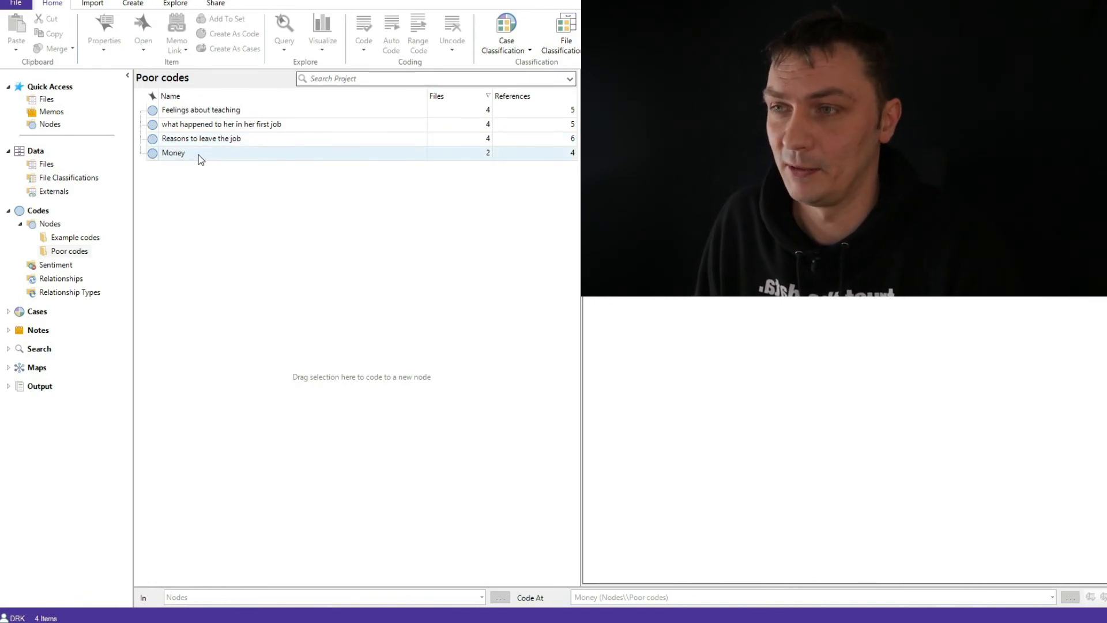
left_click(173, 152)
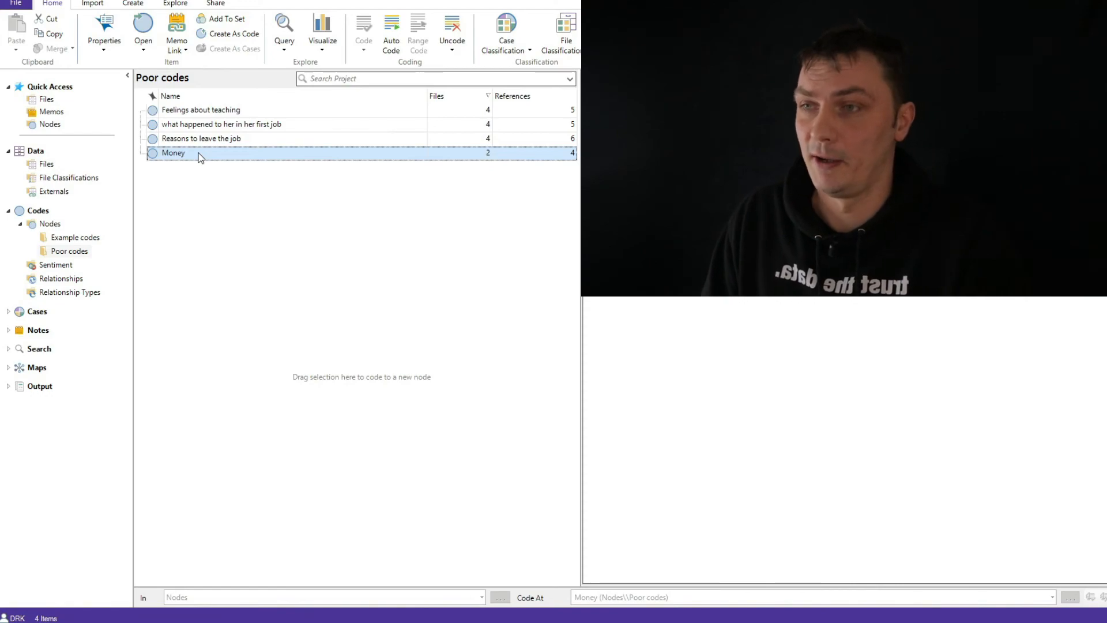